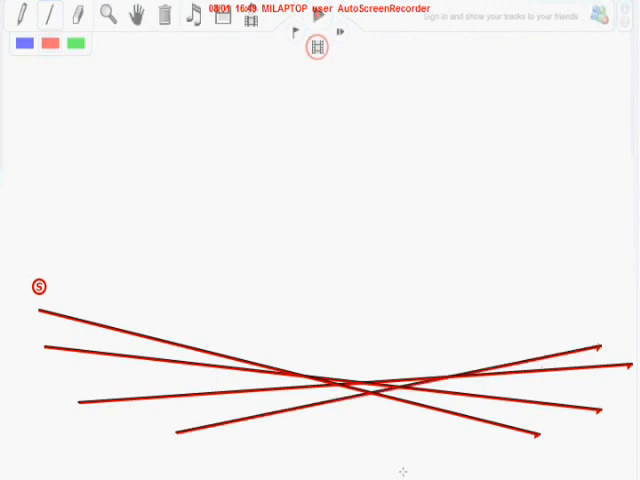
Step: Draw a red ramp rising to the right from the lower middle of the track
{"action": "left_click_drag", "start_coordinate": [273, 450], "coordinate": [590, 358]}
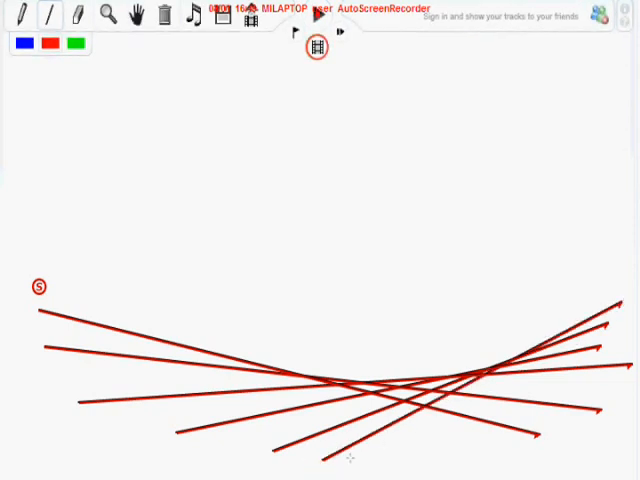
{"action": "mouse_move", "coordinate": [306, 194]}
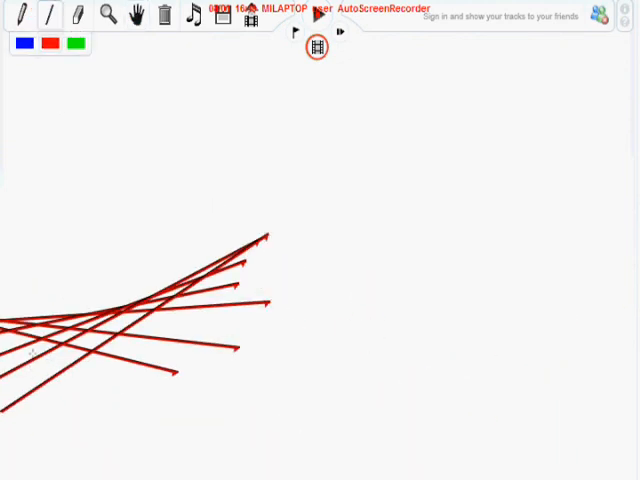
Step: Draw a long red ramp from the bottom left up past the existing lines' upper ends
{"action": "left_click_drag", "start_coordinate": [32, 430], "coordinate": [348, 200]}
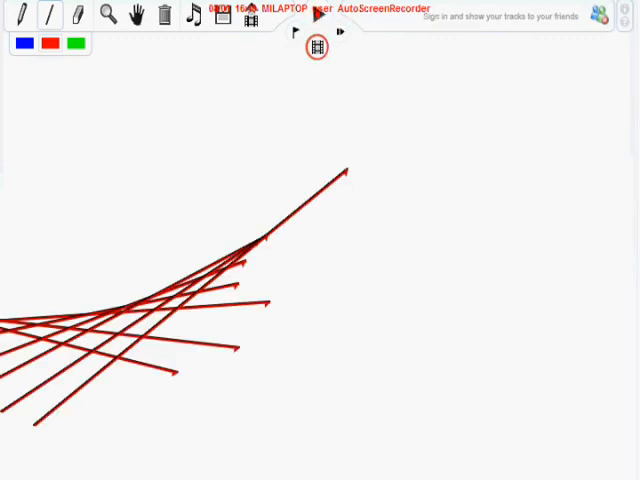
{"action": "mouse_move", "coordinate": [286, 56]}
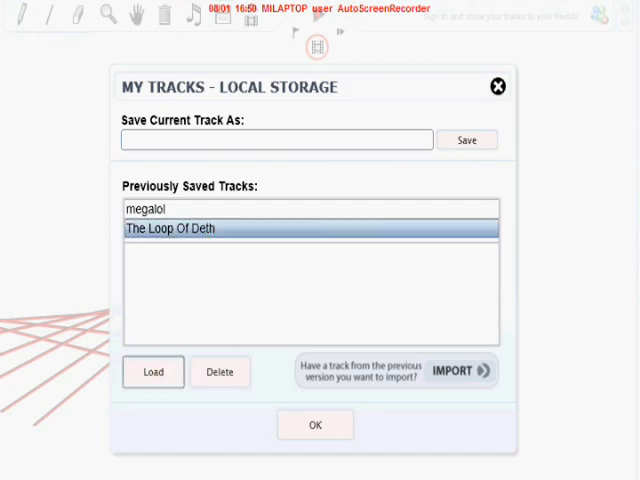
Step: Load the saved track 'The Loop Of Deth' from My Tracks local storage
{"action": "left_click", "coordinate": [153, 371]}
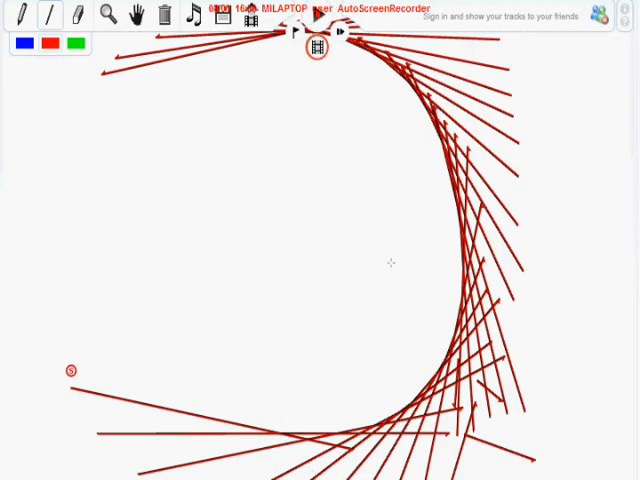
{"action": "mouse_move", "coordinate": [413, 270]}
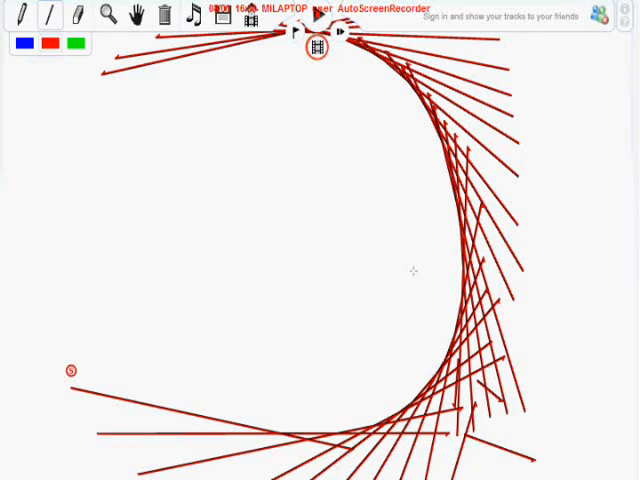